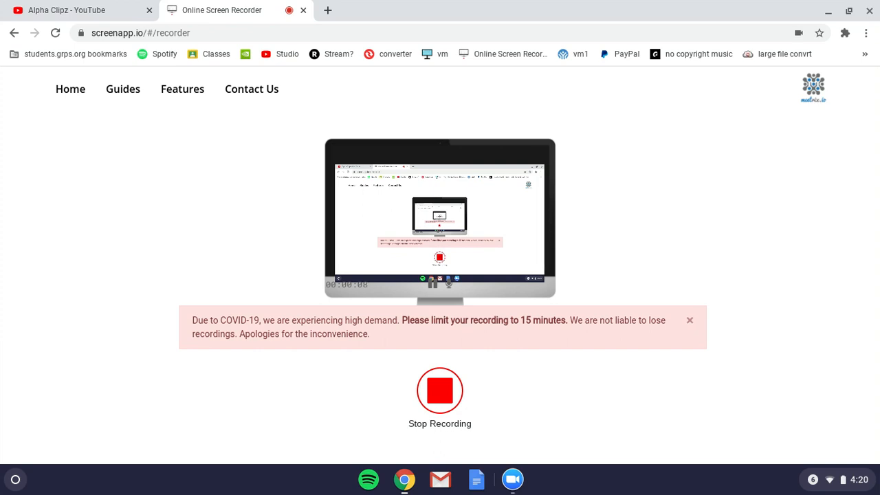
{"action": "mouse_move", "coordinate": [470, 4]}
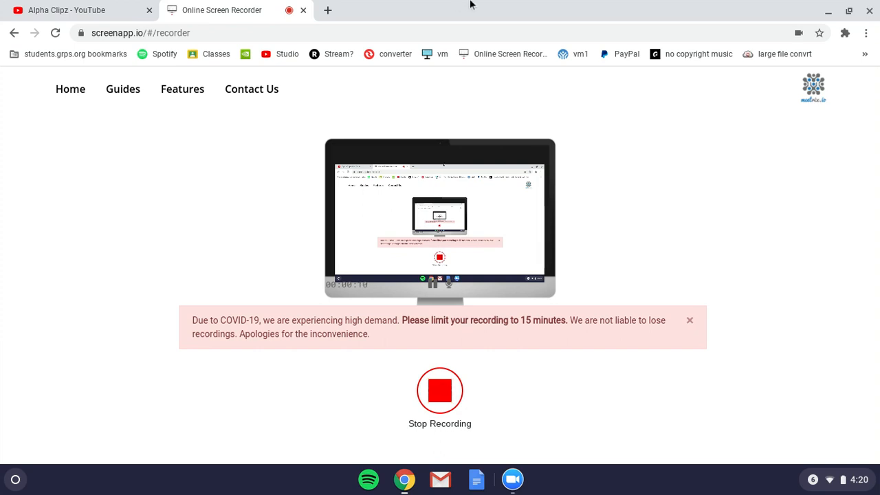
Start a new tab for the long google.com search URL, which fails to reach the site
{"action": "left_click", "coordinate": [76, 10]}
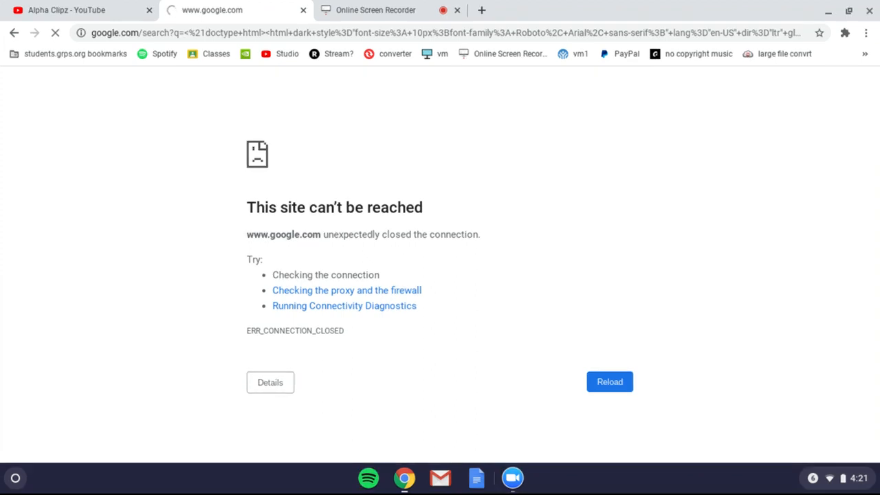
{"action": "left_click", "coordinate": [440, 33]}
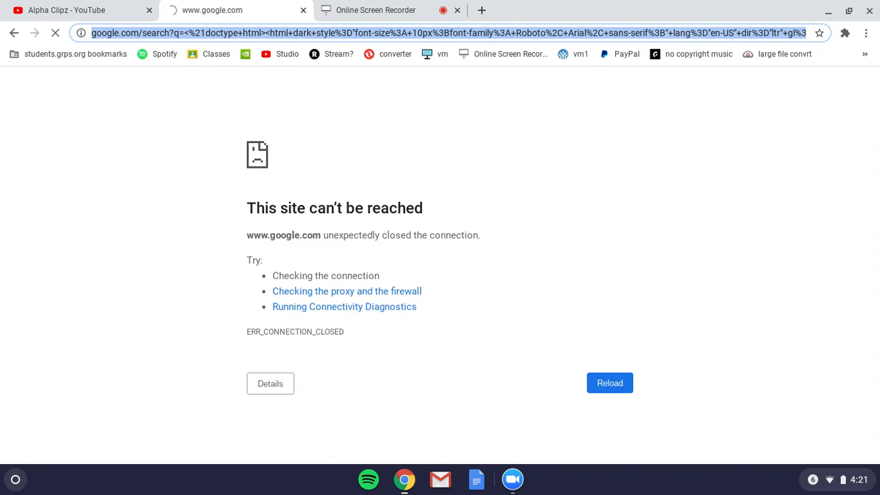
{"action": "left_click", "coordinate": [609, 382]}
{"action": "type", "text": "instagram.com"}
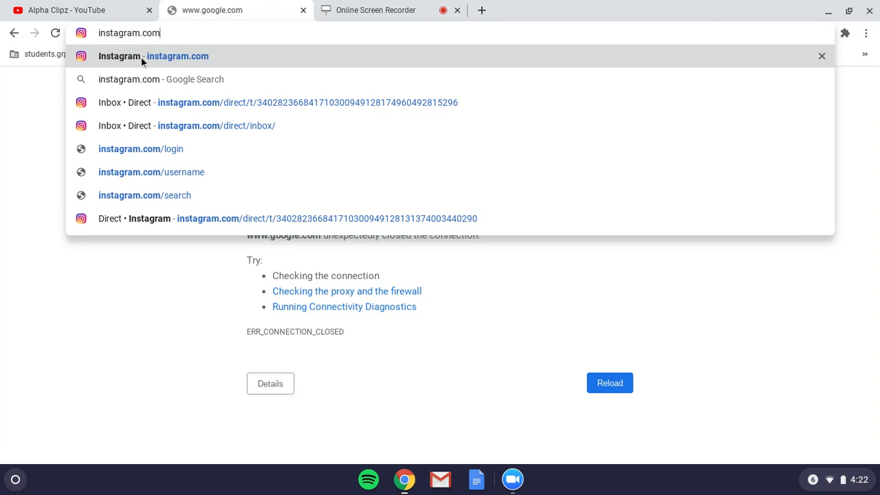
{"action": "mouse_move", "coordinate": [171, 62]}
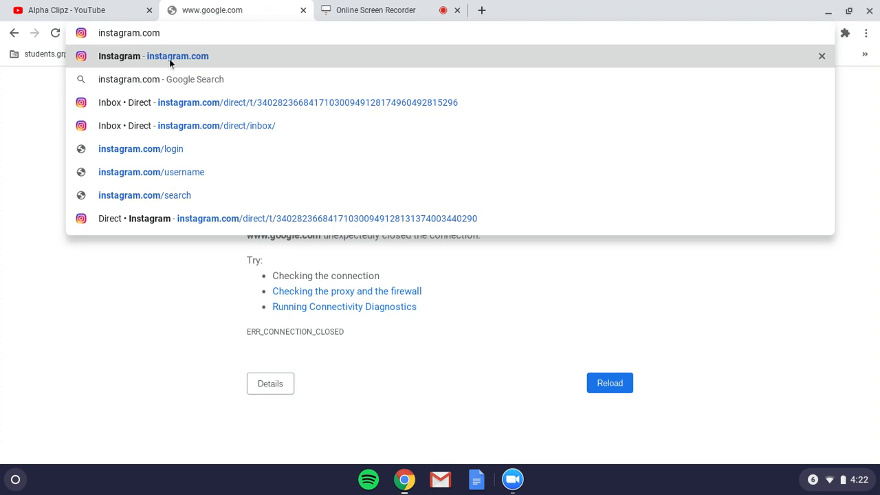
{"action": "mouse_move", "coordinate": [212, 58]}
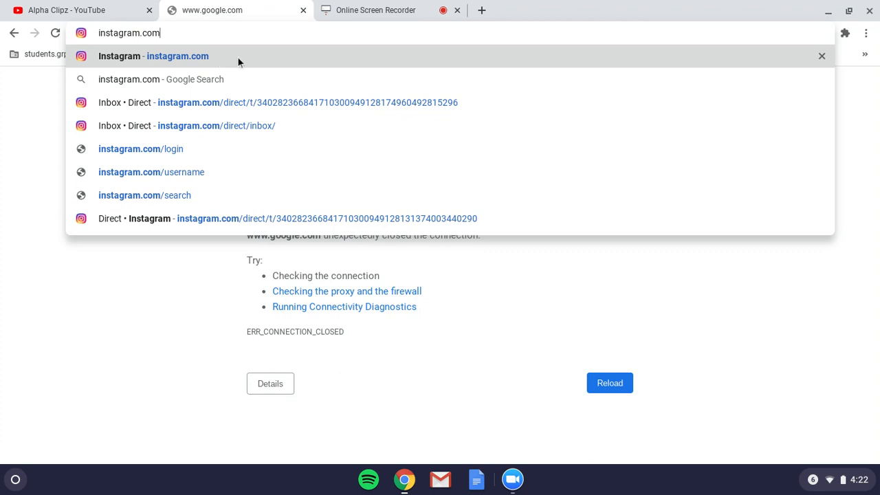
{"action": "mouse_move", "coordinate": [199, 61]}
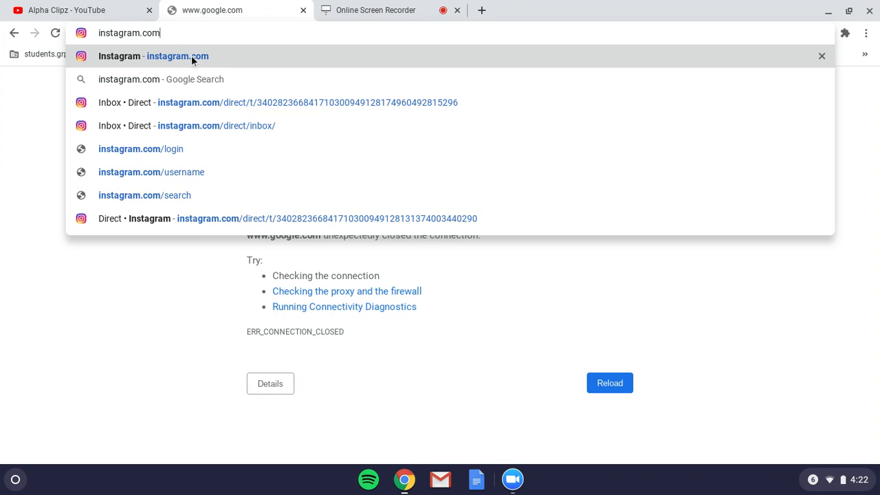
{"action": "mouse_move", "coordinate": [191, 58]}
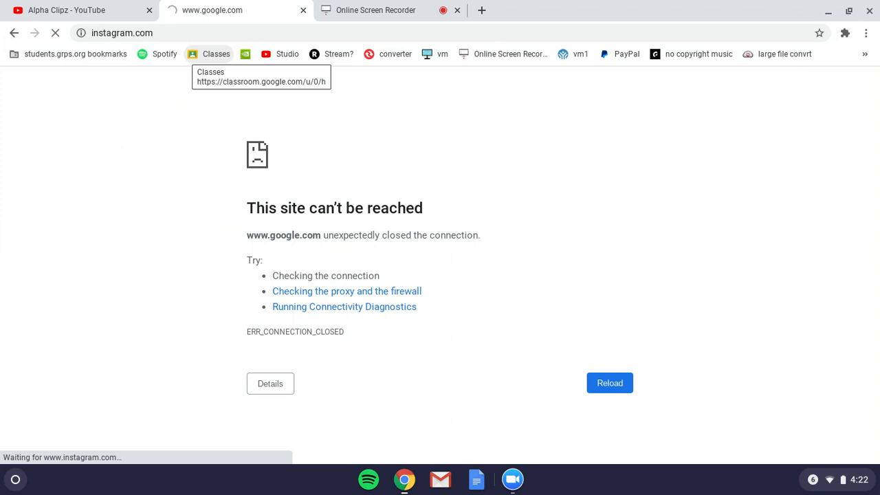
Let the Instagram feed load, then select the instagram.com address to replace it
{"action": "left_click", "coordinate": [845, 33]}
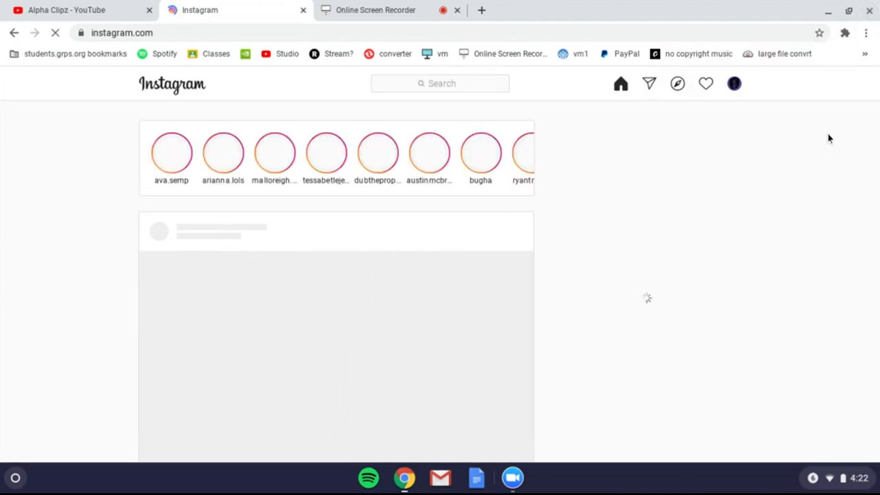
{"action": "left_click", "coordinate": [121, 33]}
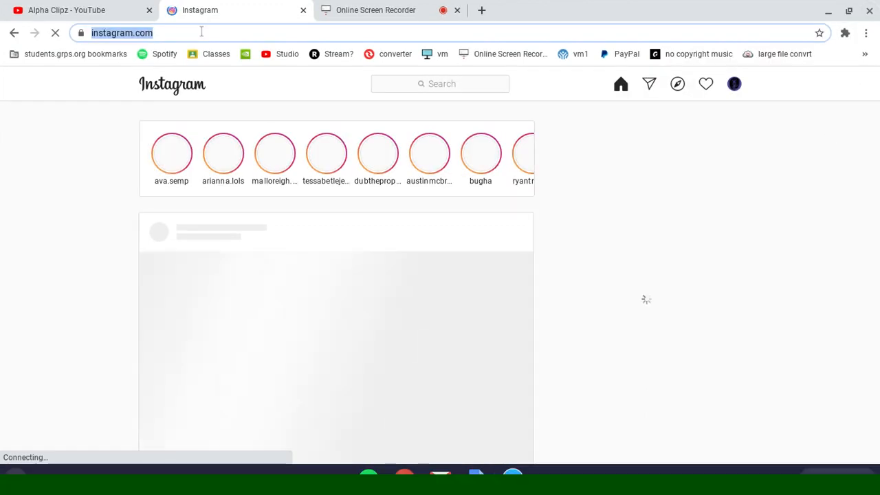
Navigate to totaljerkface.com, then begin entering omegle.com in the address bar
{"action": "type", "text": "total wine"}
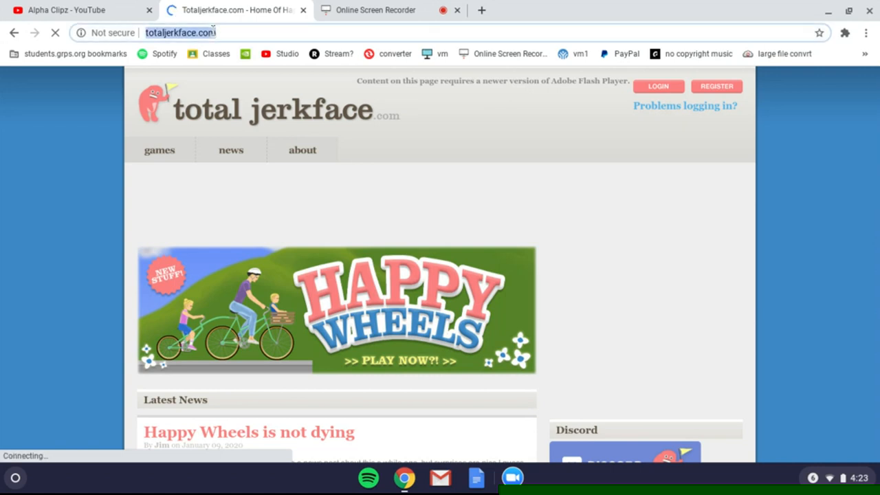
{"action": "type", "text": "omegle.com"}
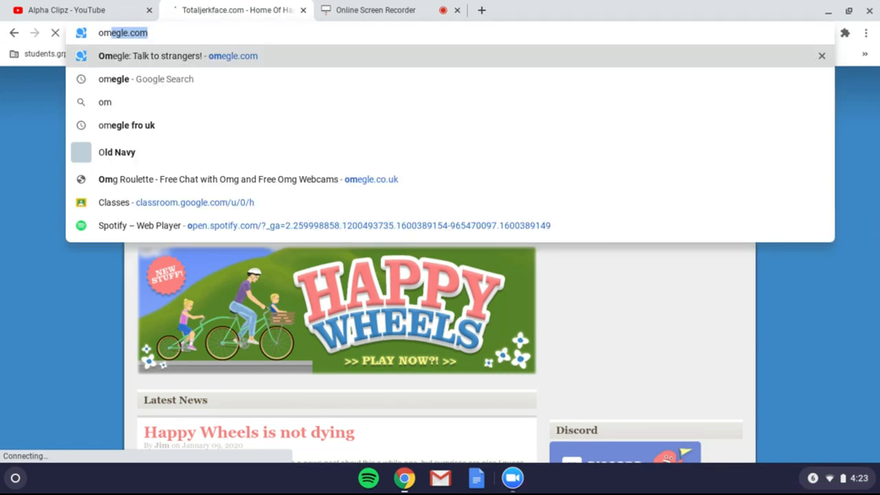